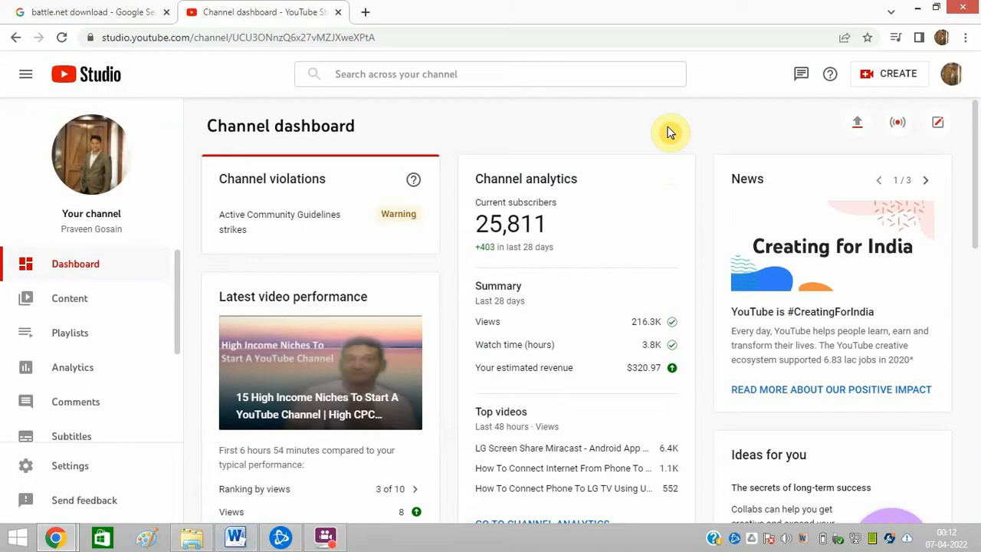
Step: Switch to the Google tab showing 'battle.net download' search results
{"action": "left_click", "coordinate": [92, 12]}
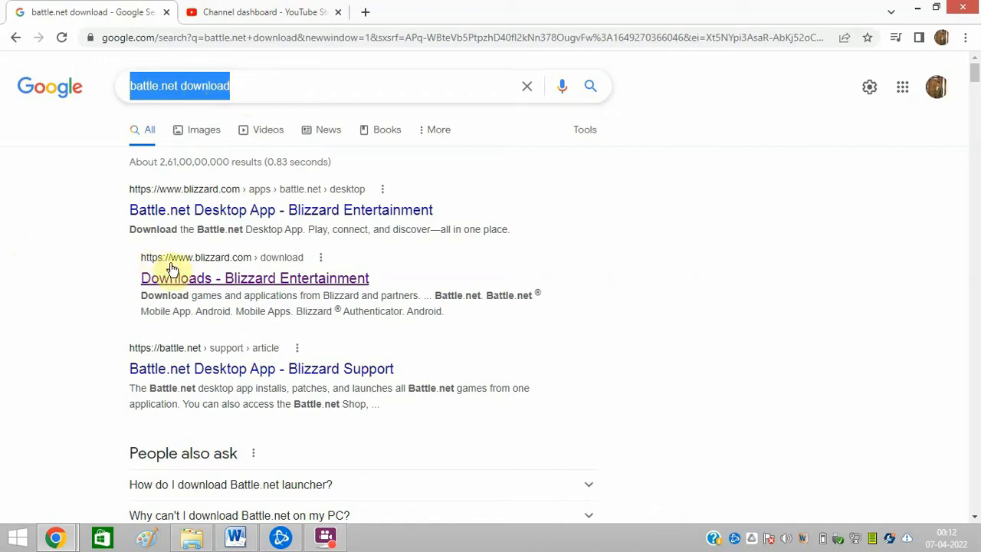
{"action": "mouse_move", "coordinate": [138, 274]}
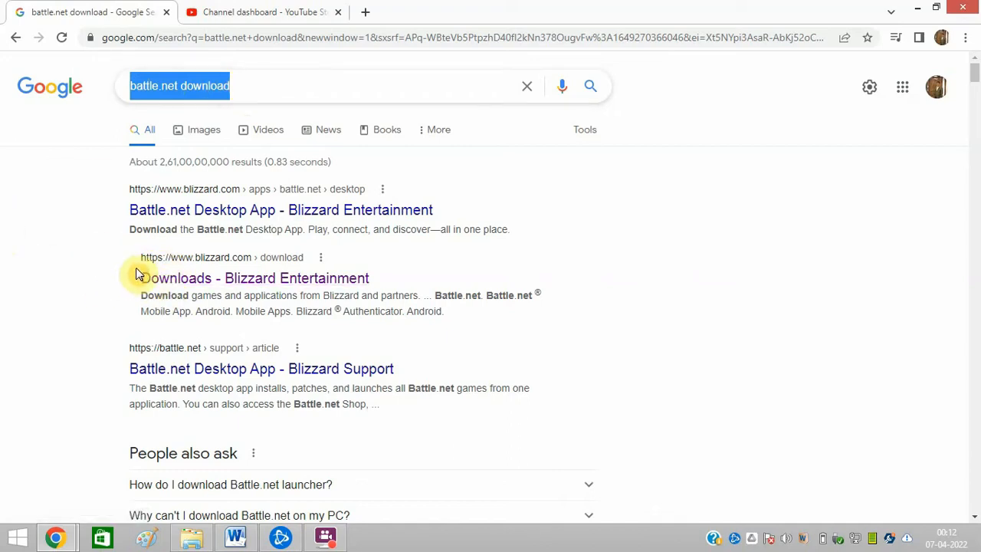
{"action": "mouse_move", "coordinate": [197, 266]}
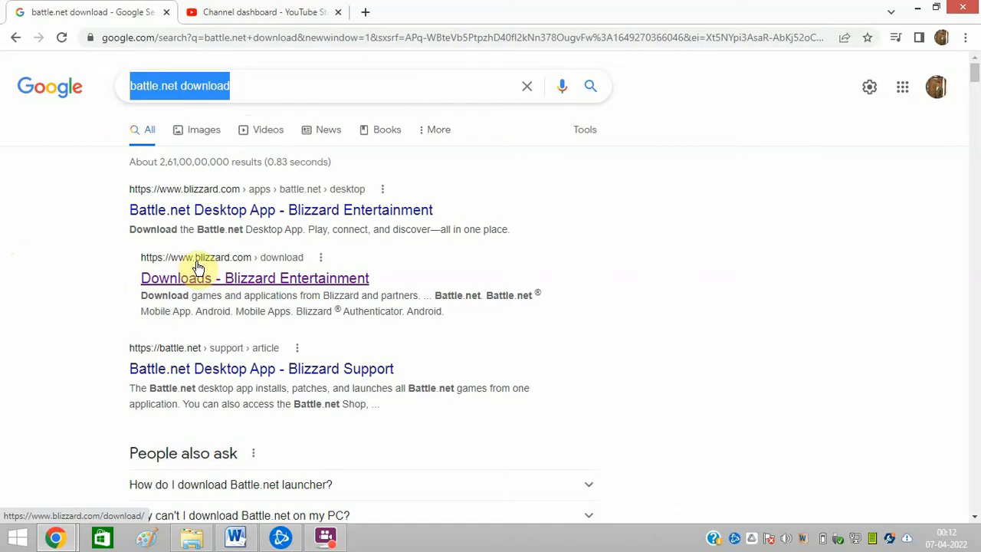
{"action": "mouse_move", "coordinate": [204, 272]}
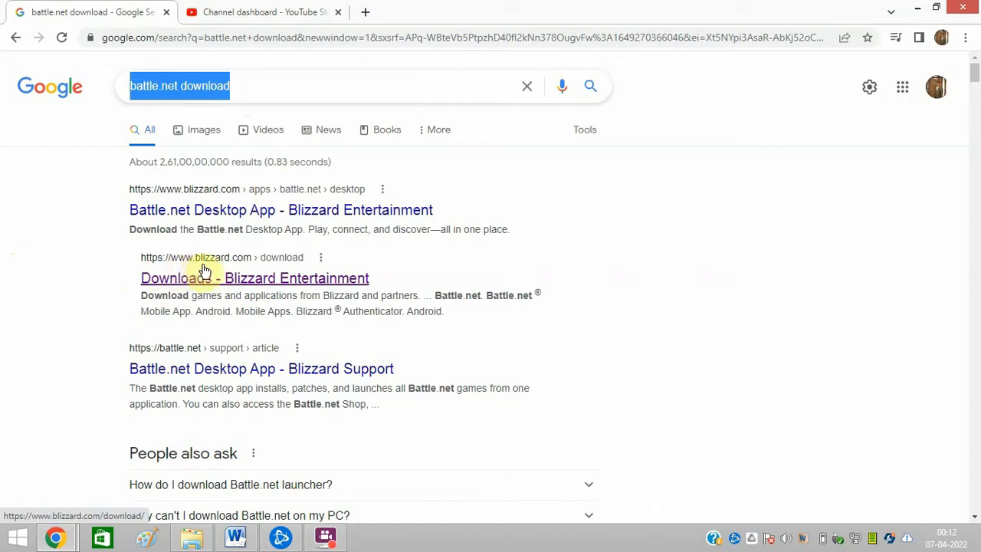
{"action": "mouse_move", "coordinate": [287, 278]}
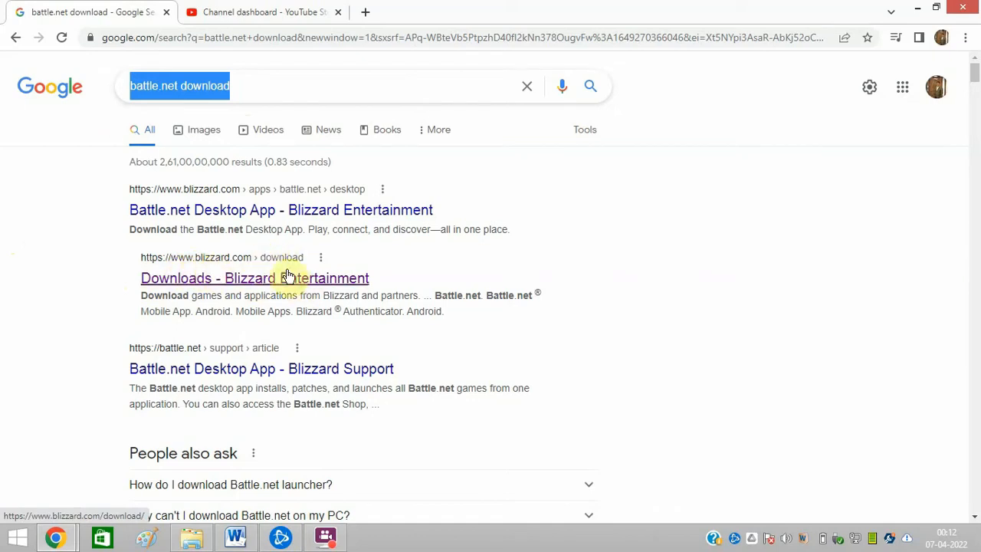
Step: Open Blizzard's Downloads page and scroll down to the BATTLE.NET section
{"action": "left_click", "coordinate": [254, 277]}
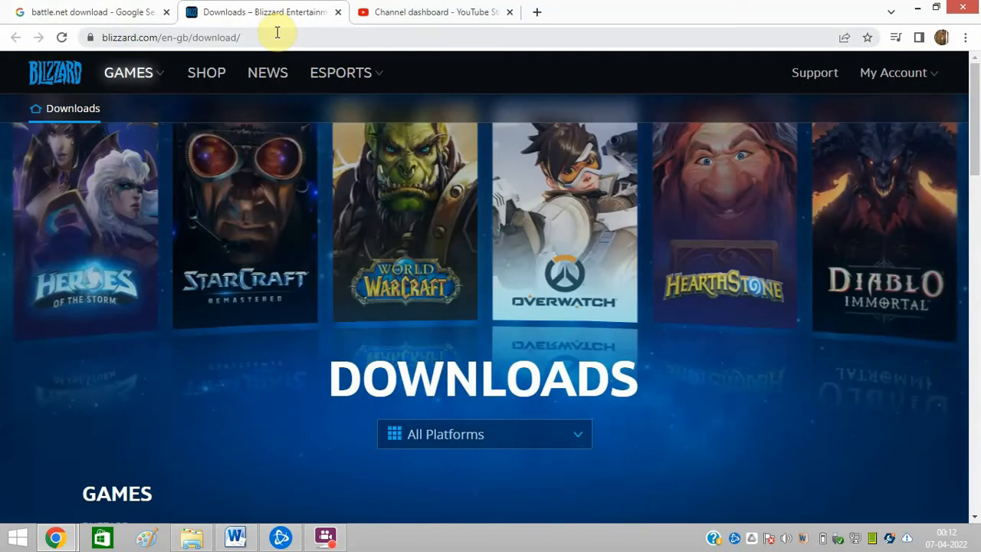
{"action": "scroll", "scroll_direction": "down", "scroll_amount": 3}
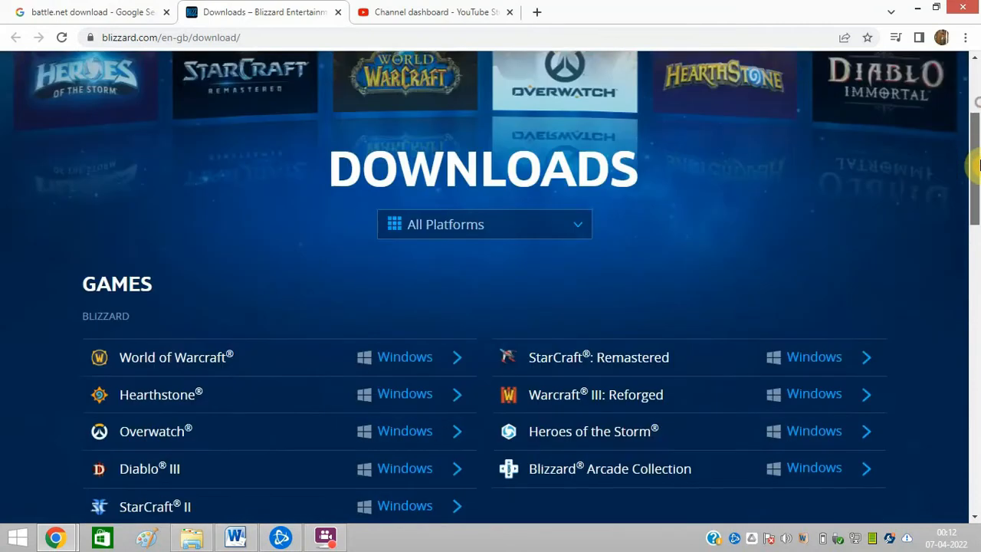
{"action": "scroll", "scroll_direction": "down", "scroll_amount": 3}
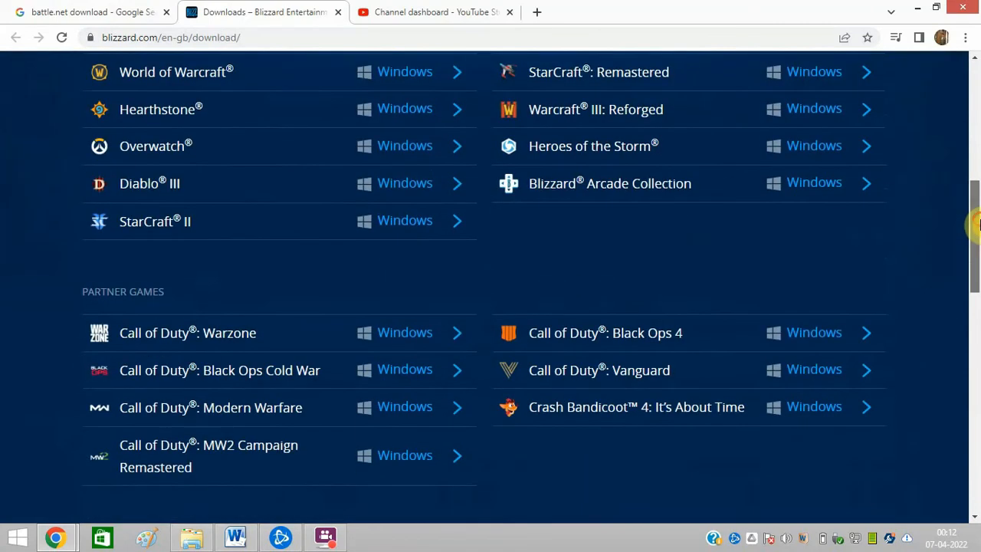
{"action": "scroll", "scroll_direction": "down", "scroll_amount": 3}
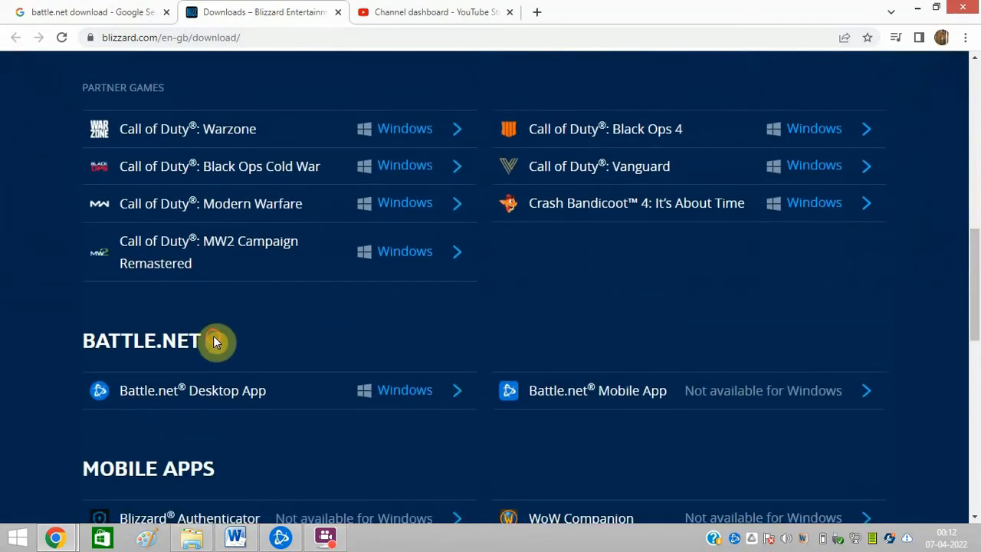
{"action": "double_click", "coordinate": [140, 340]}
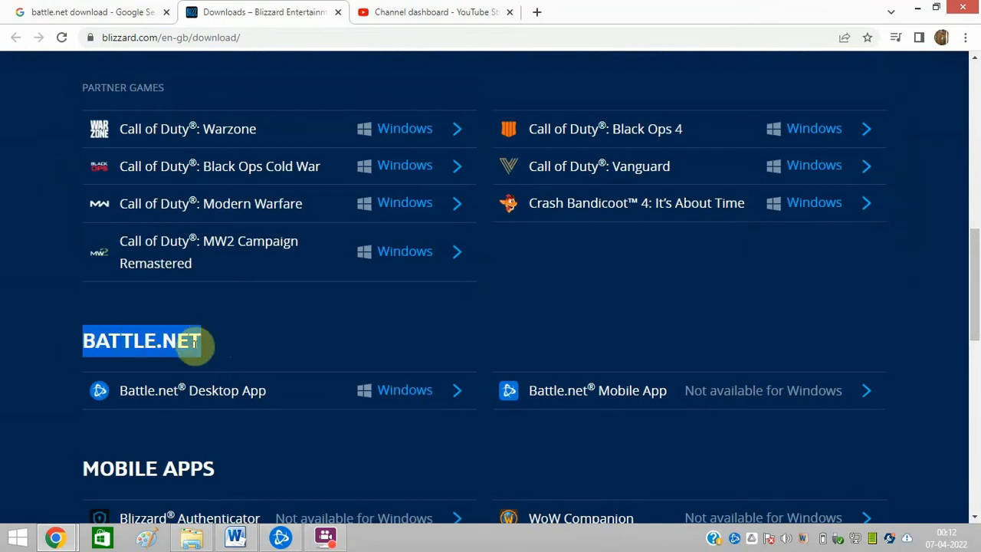
{"action": "mouse_move", "coordinate": [287, 400]}
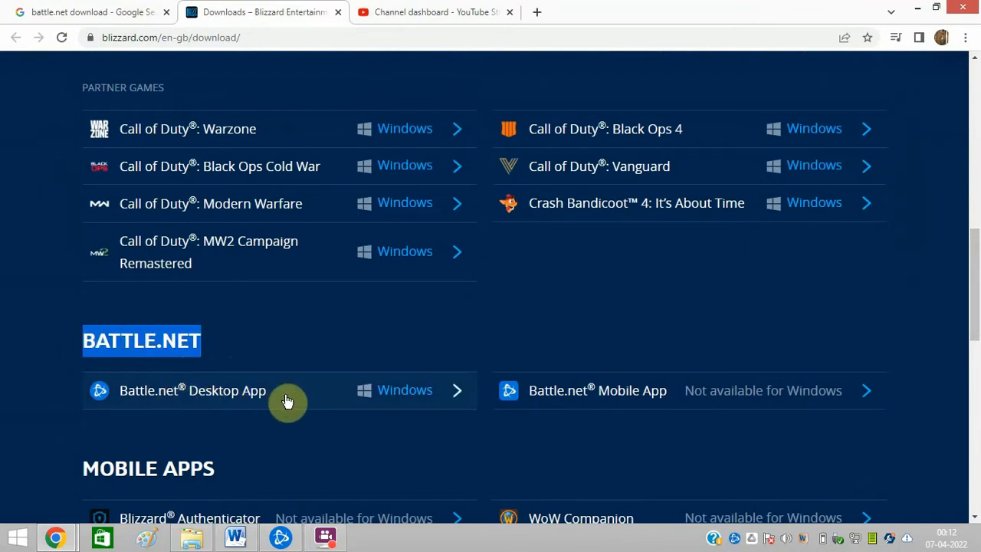
{"action": "mouse_move", "coordinate": [352, 406]}
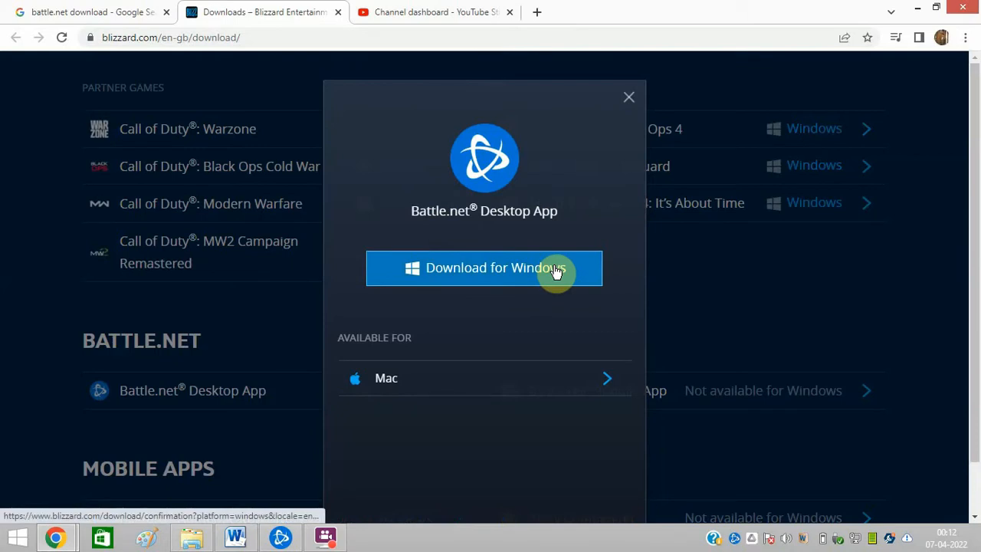
{"action": "mouse_move", "coordinate": [460, 339]}
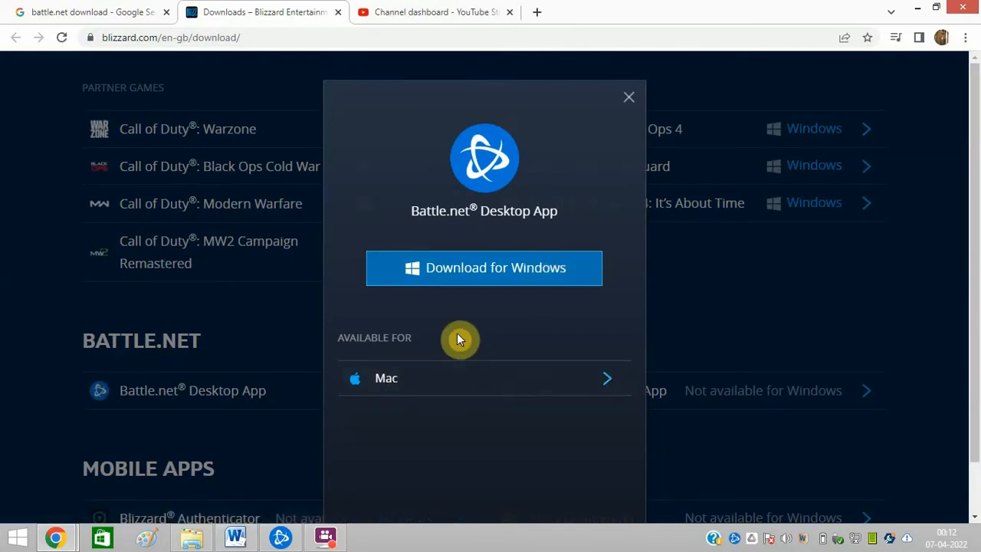
{"action": "mouse_move", "coordinate": [607, 181]}
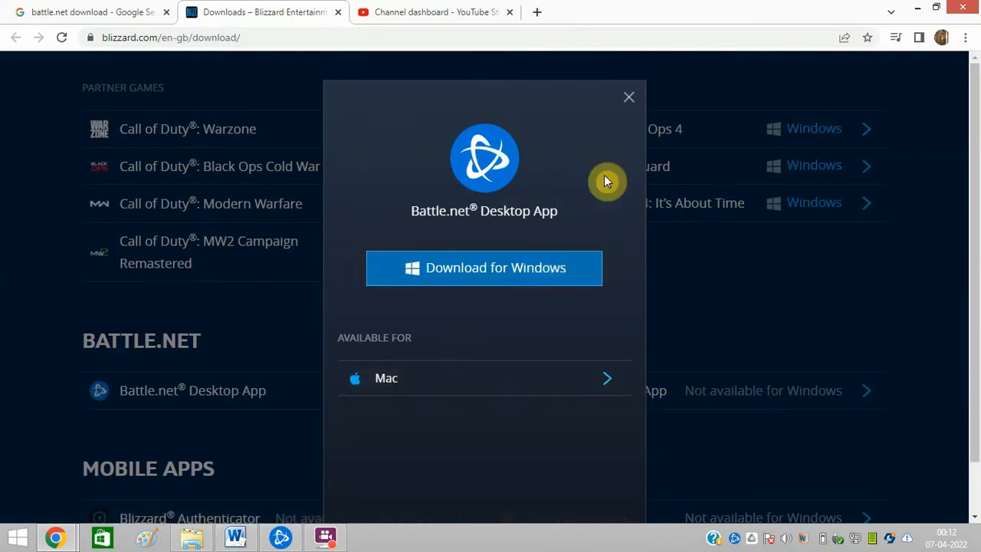
Step: Launch the Battle.net app, return from account creation to login, and enter the password
{"action": "left_click", "coordinate": [629, 97]}
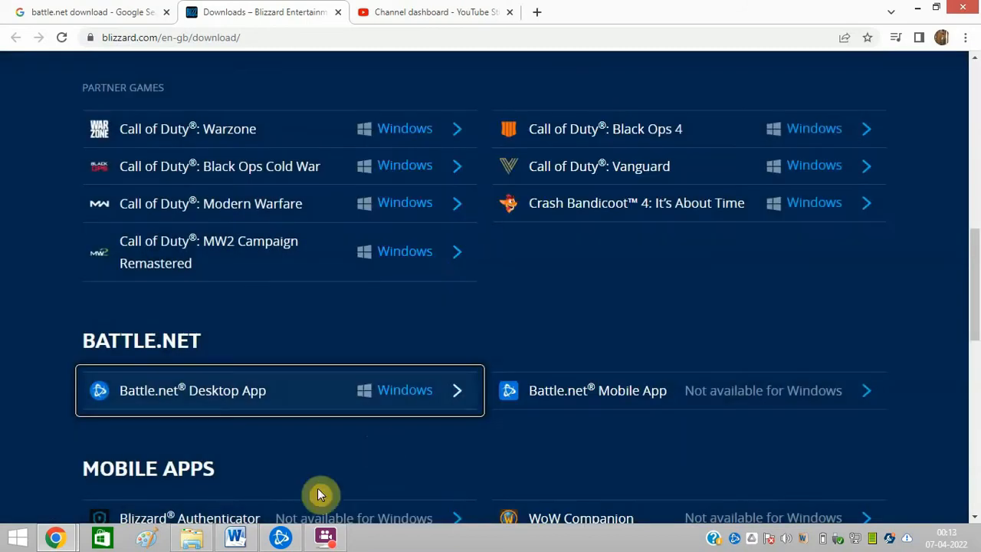
{"action": "left_click", "coordinate": [280, 390]}
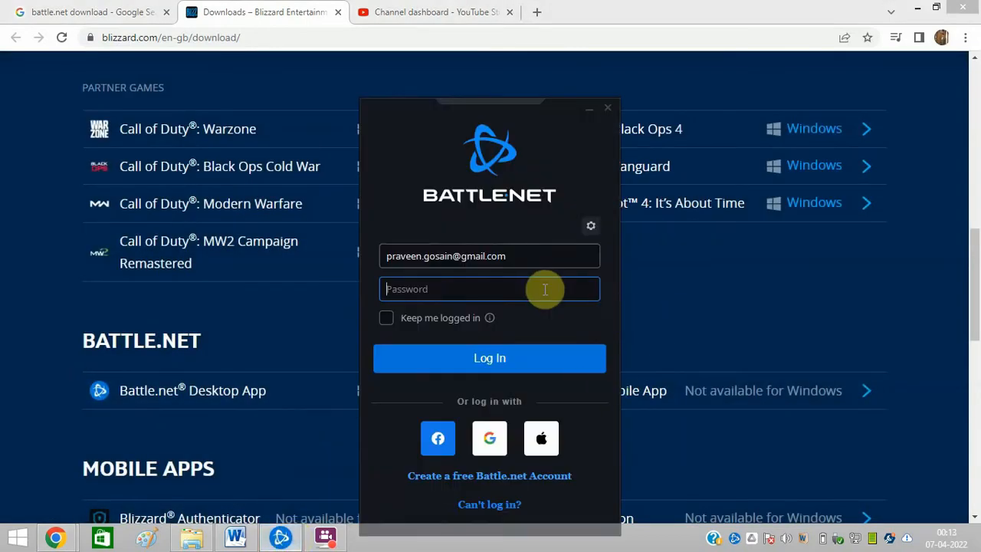
{"action": "mouse_move", "coordinate": [462, 486]}
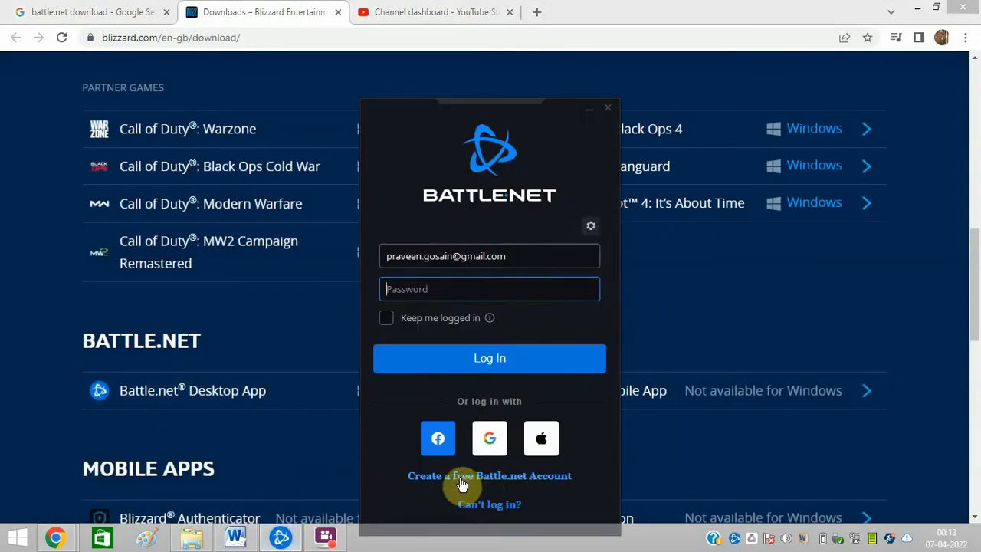
{"action": "left_click", "coordinate": [489, 358]}
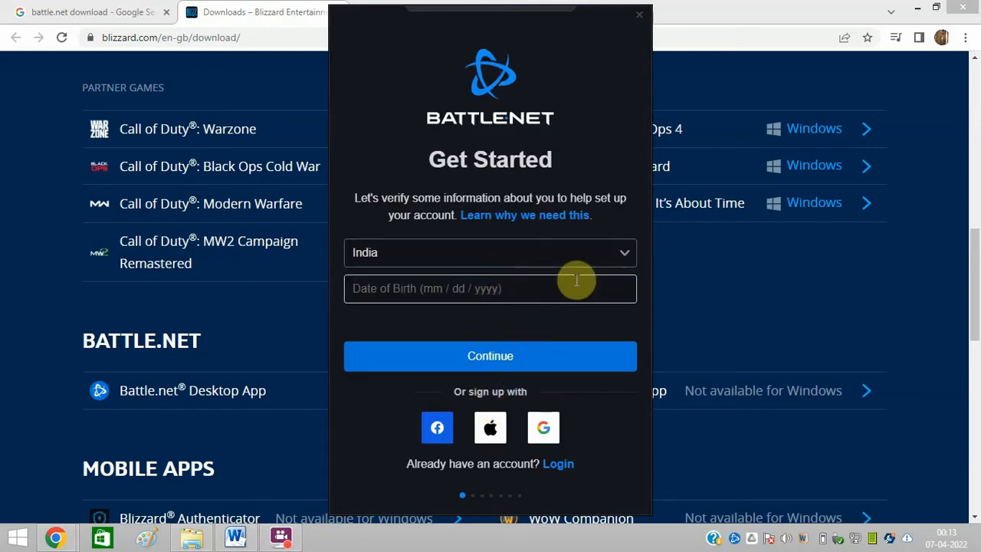
{"action": "mouse_move", "coordinate": [524, 280]}
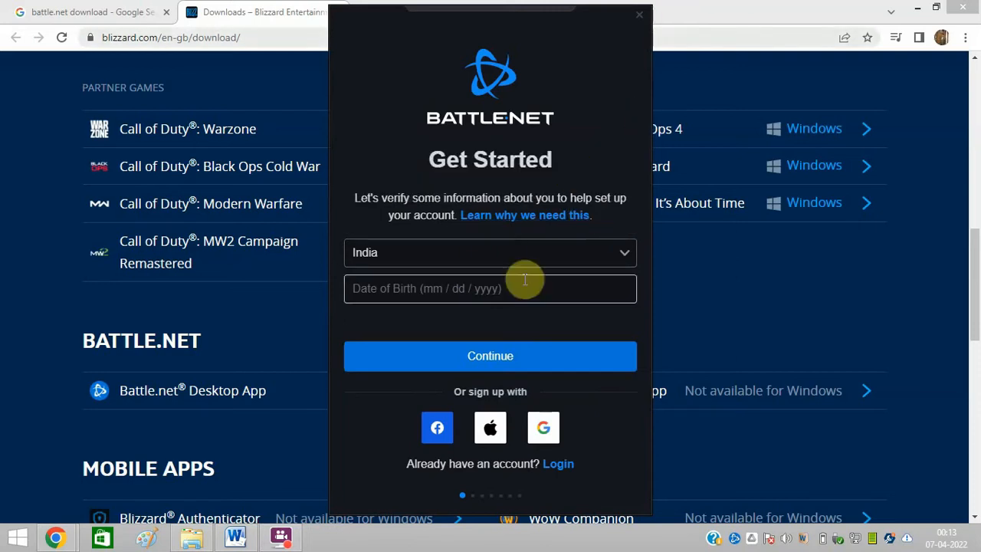
{"action": "mouse_move", "coordinate": [558, 464]}
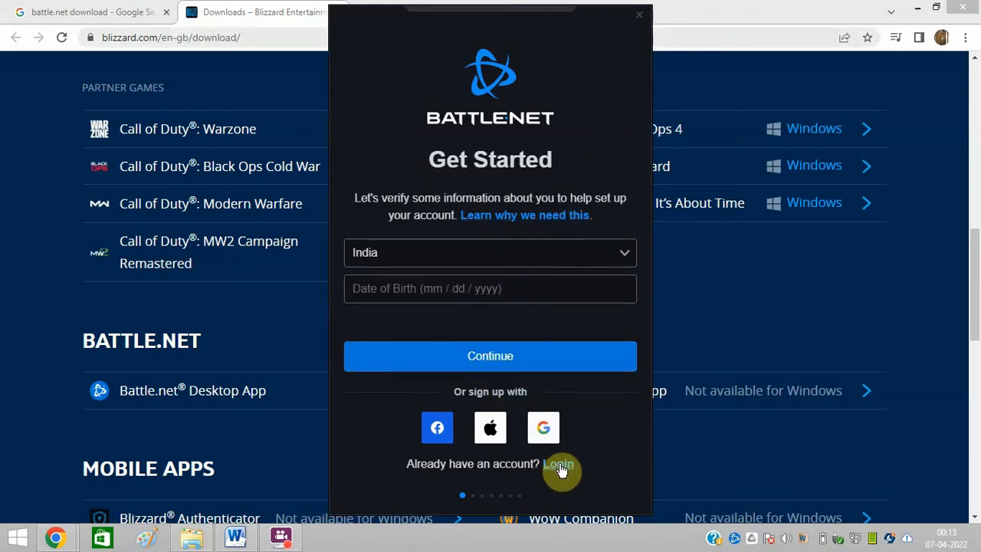
{"action": "left_click", "coordinate": [559, 464]}
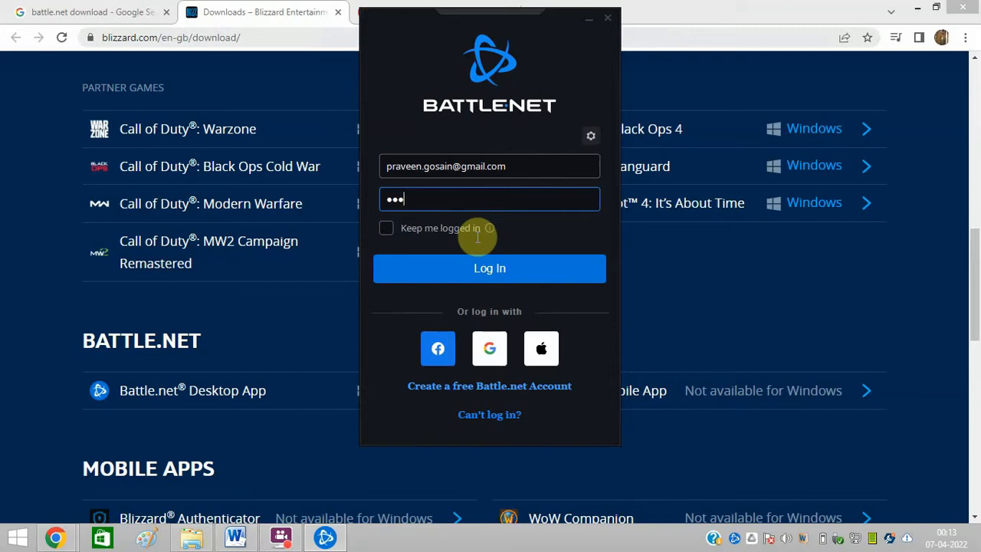
{"action": "type", "text": "••"}
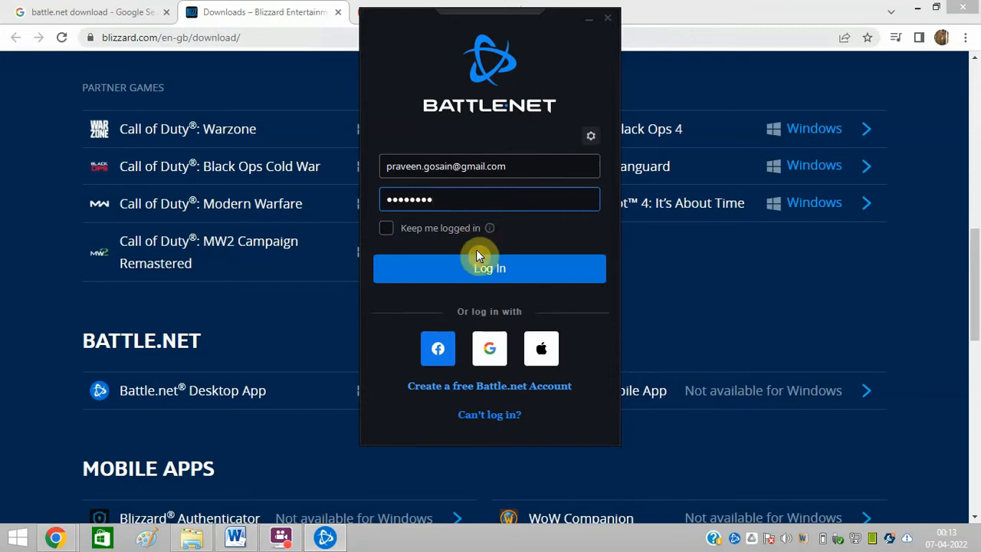
Step: Sign in as ShadowStorm, maximize the window, and go to the Shop
{"action": "left_click", "coordinate": [489, 268]}
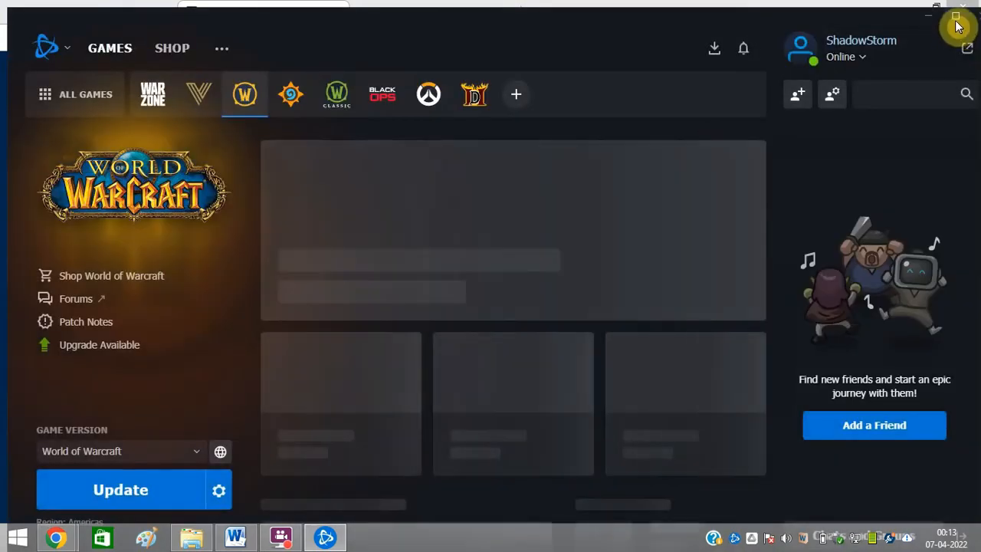
{"action": "left_click", "coordinate": [955, 14]}
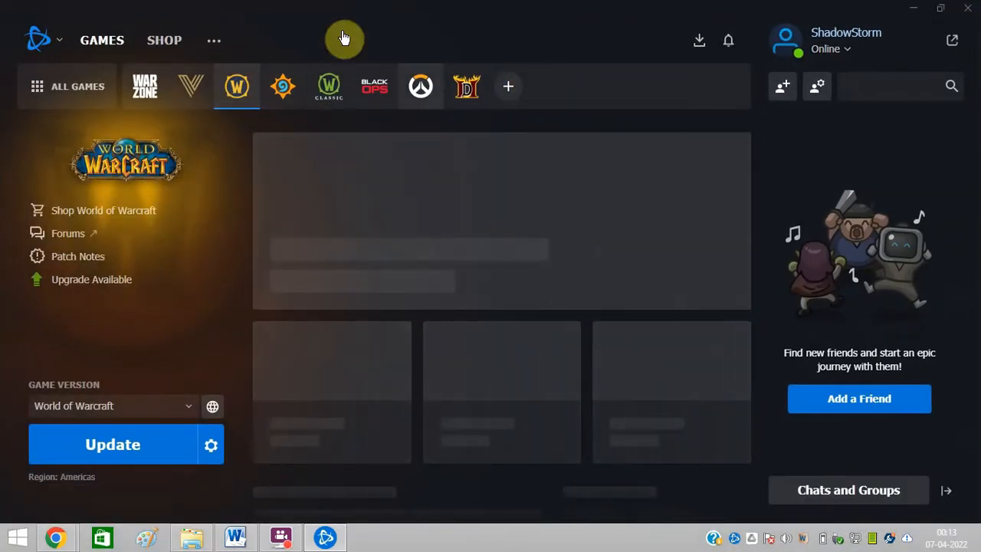
{"action": "mouse_move", "coordinate": [416, 50]}
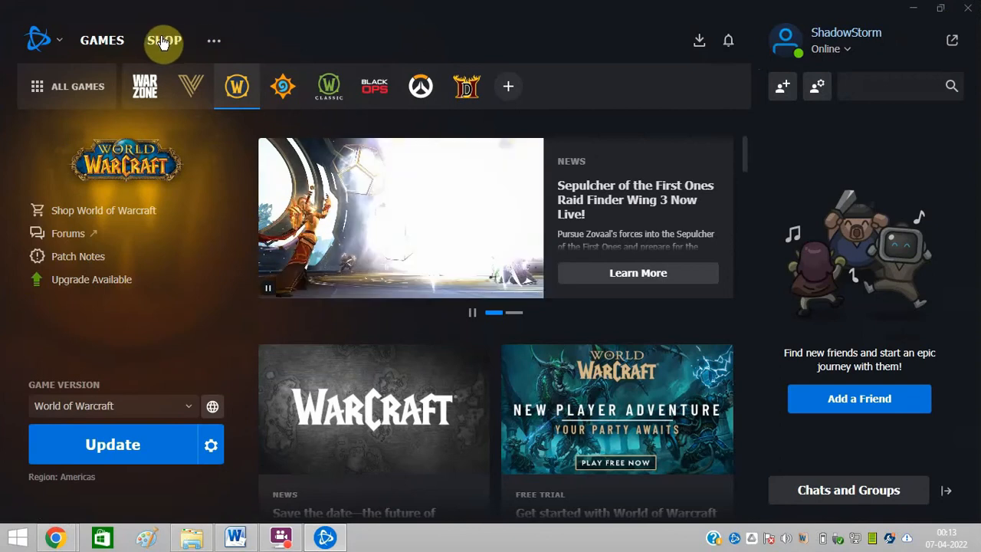
{"action": "left_click", "coordinate": [164, 39]}
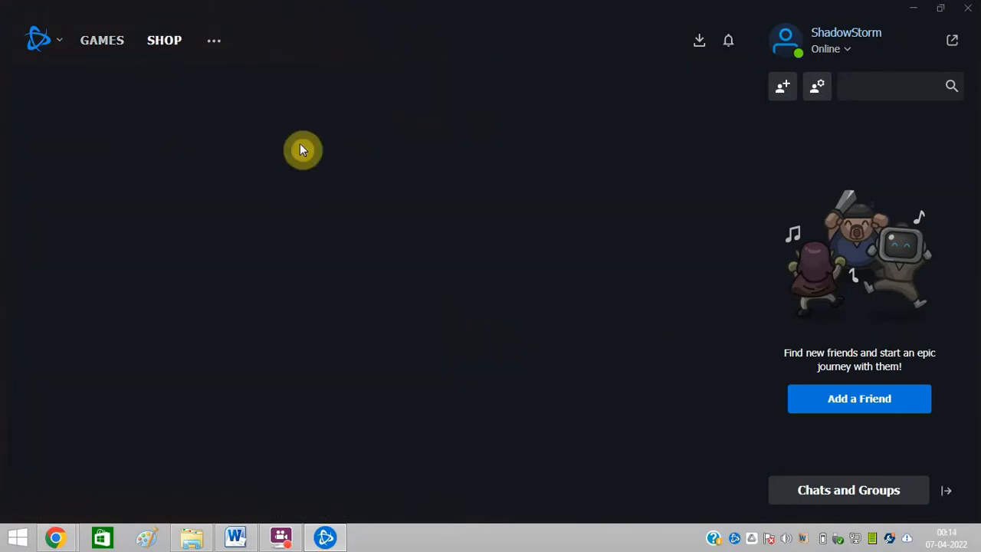
{"action": "mouse_move", "coordinate": [228, 31]}
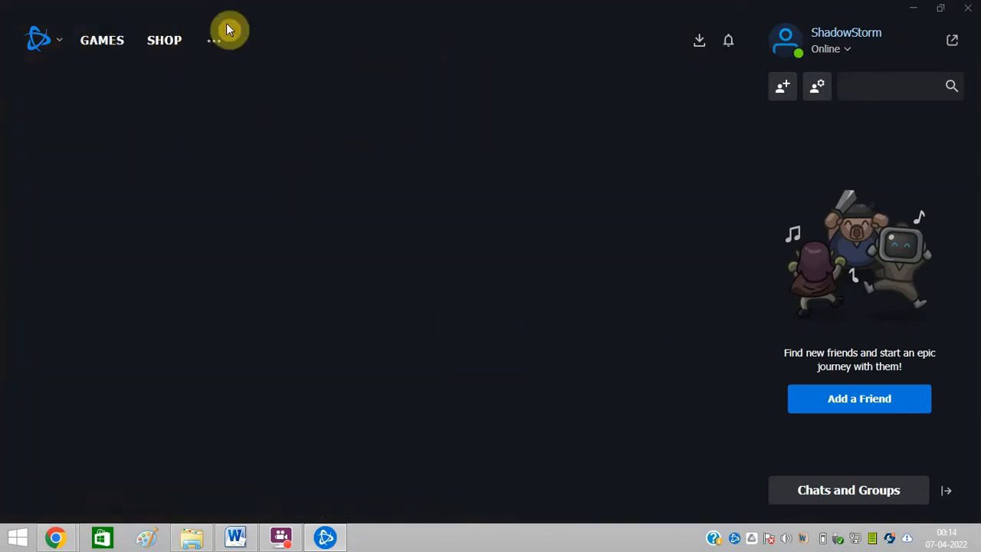
{"action": "mouse_move", "coordinate": [846, 40]}
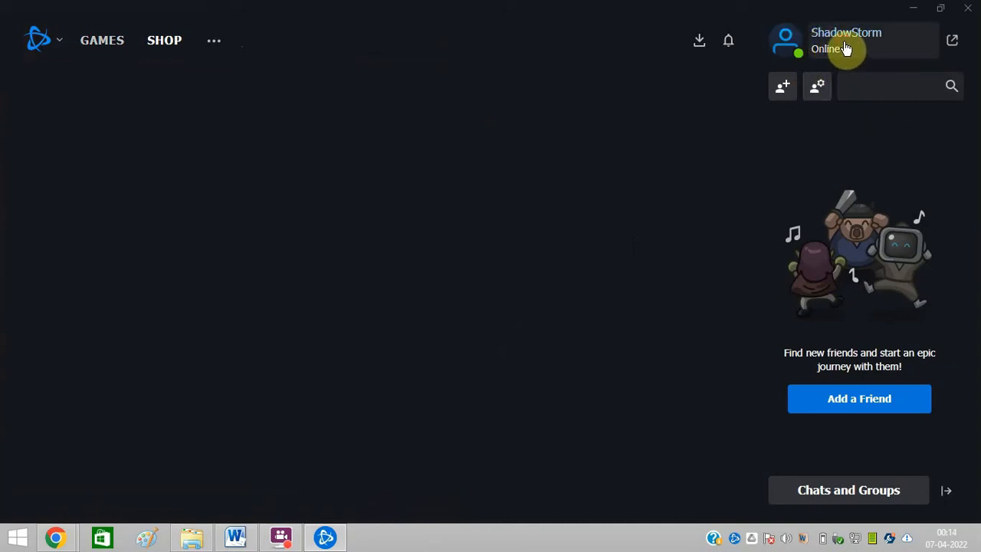
{"action": "left_click", "coordinate": [846, 40]}
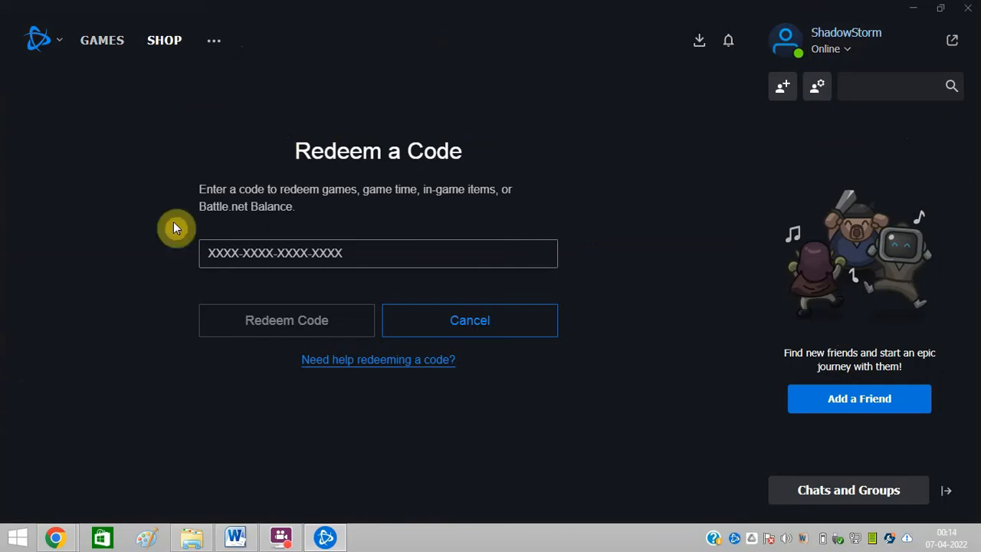
{"action": "mouse_move", "coordinate": [254, 171]}
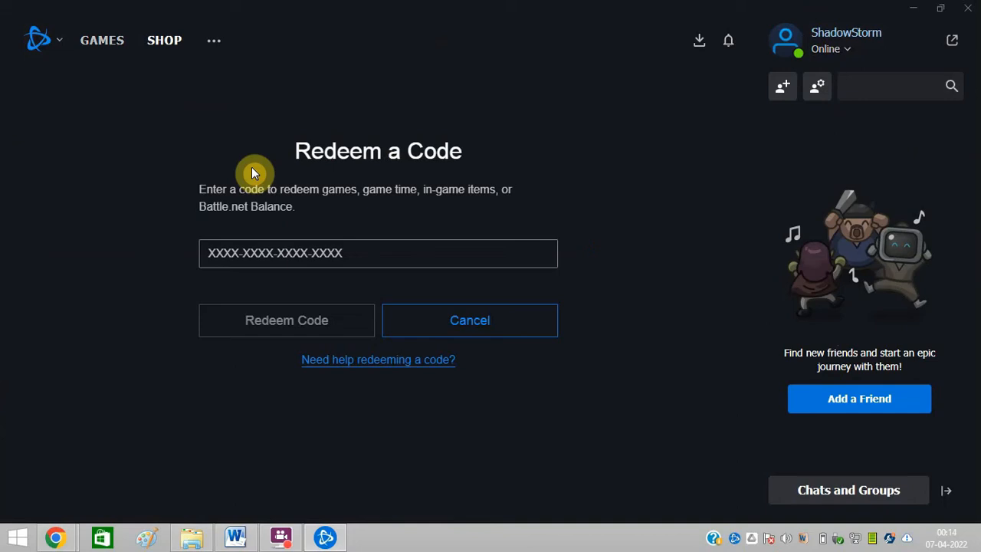
{"action": "mouse_move", "coordinate": [351, 167]}
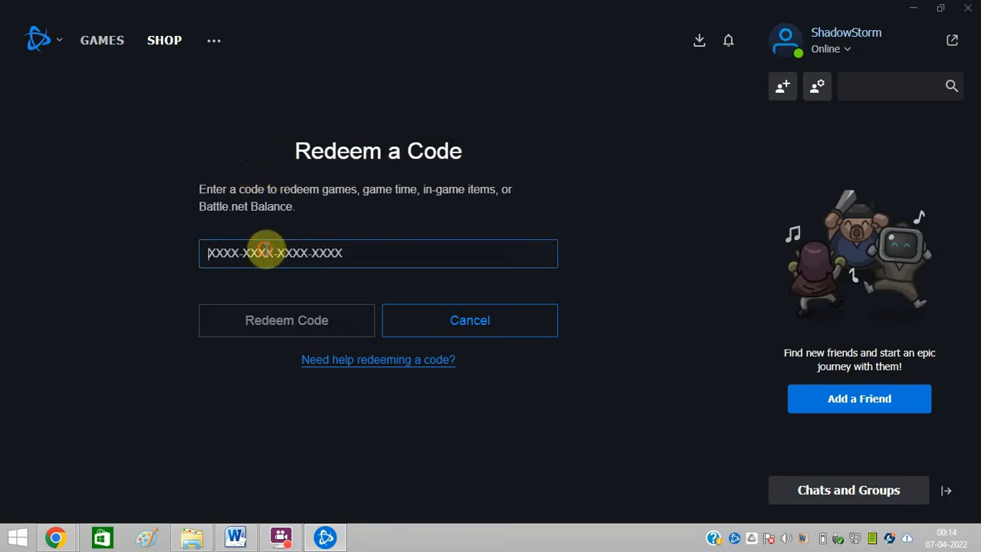
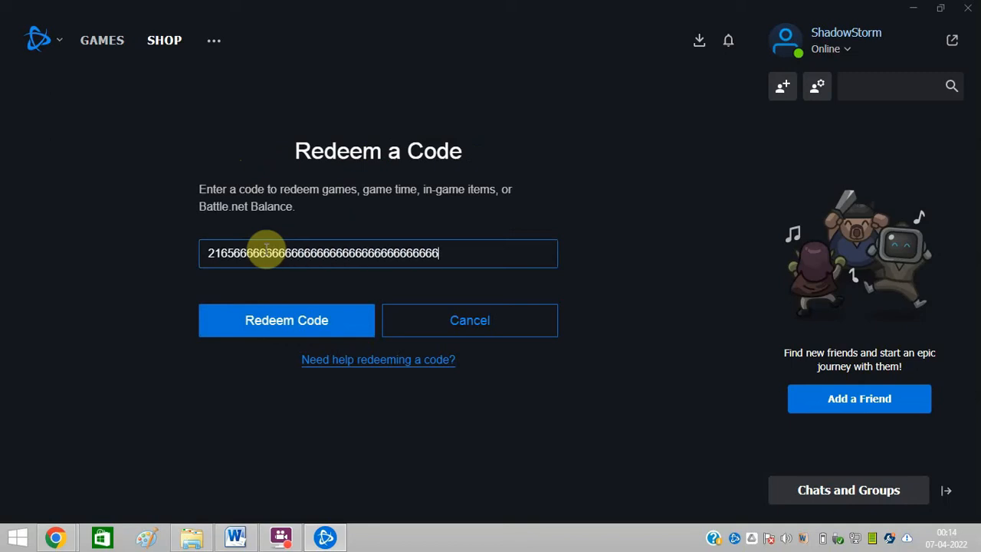
{"action": "mouse_move", "coordinate": [286, 320]}
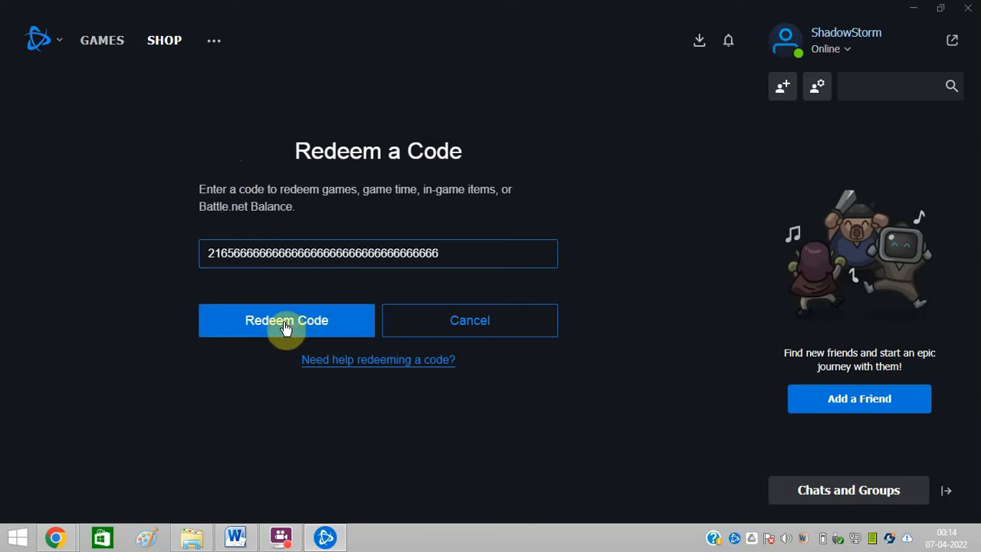
{"action": "mouse_move", "coordinate": [306, 285]}
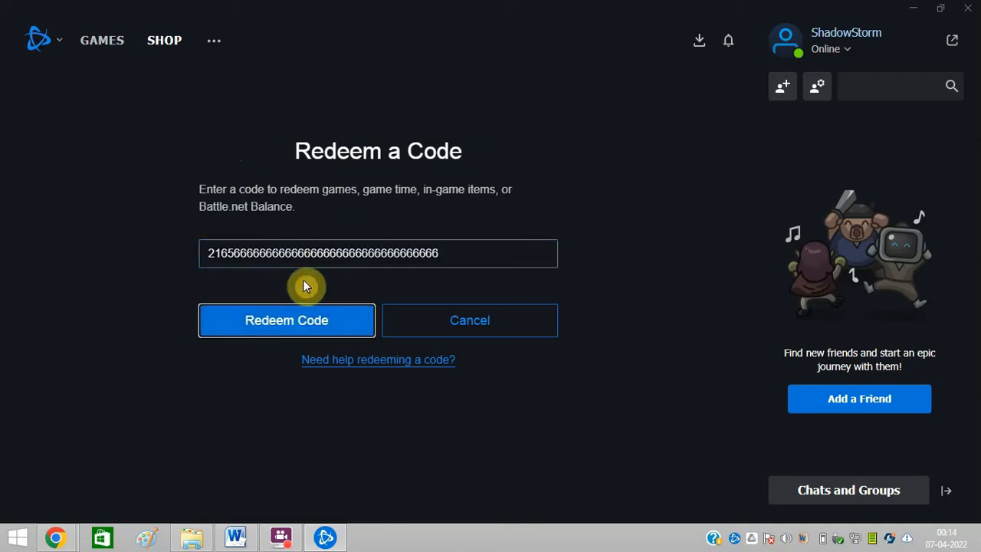
{"action": "left_click", "coordinate": [286, 319]}
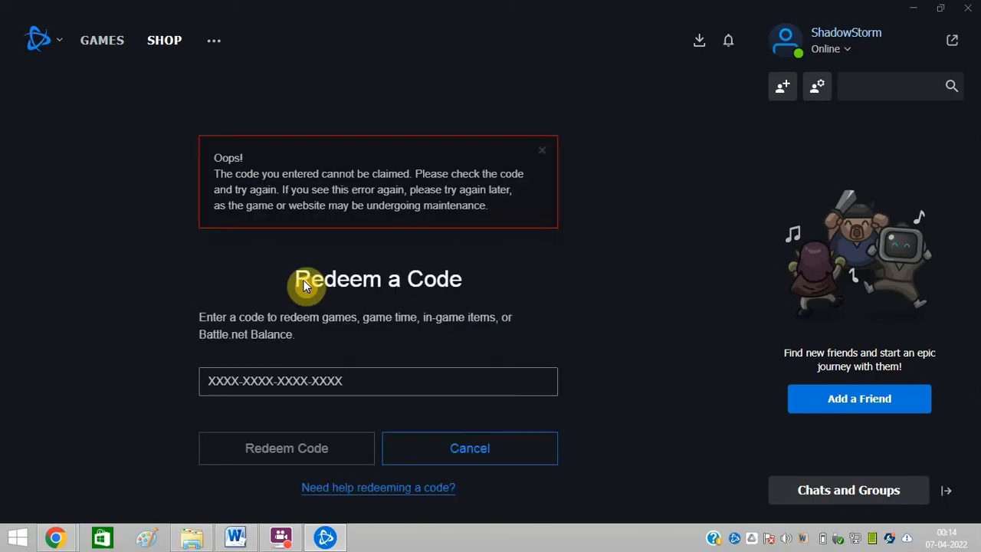
{"action": "mouse_move", "coordinate": [543, 149]}
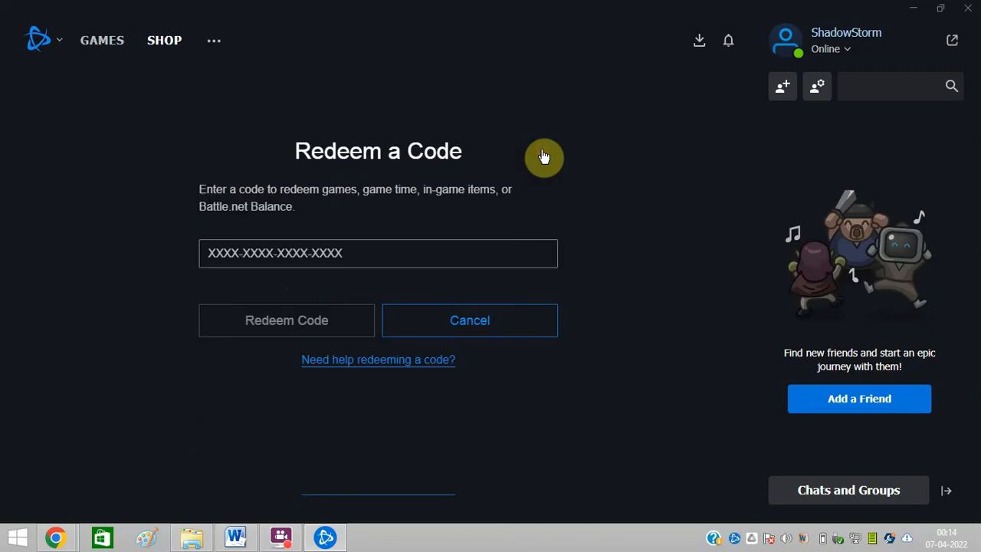
{"action": "mouse_move", "coordinate": [361, 92]}
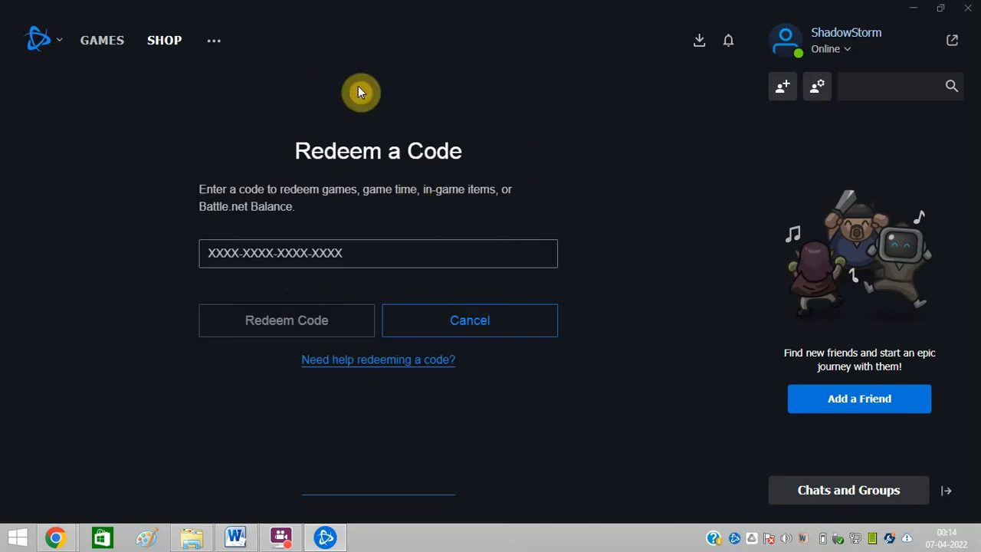
{"action": "mouse_move", "coordinate": [102, 40]}
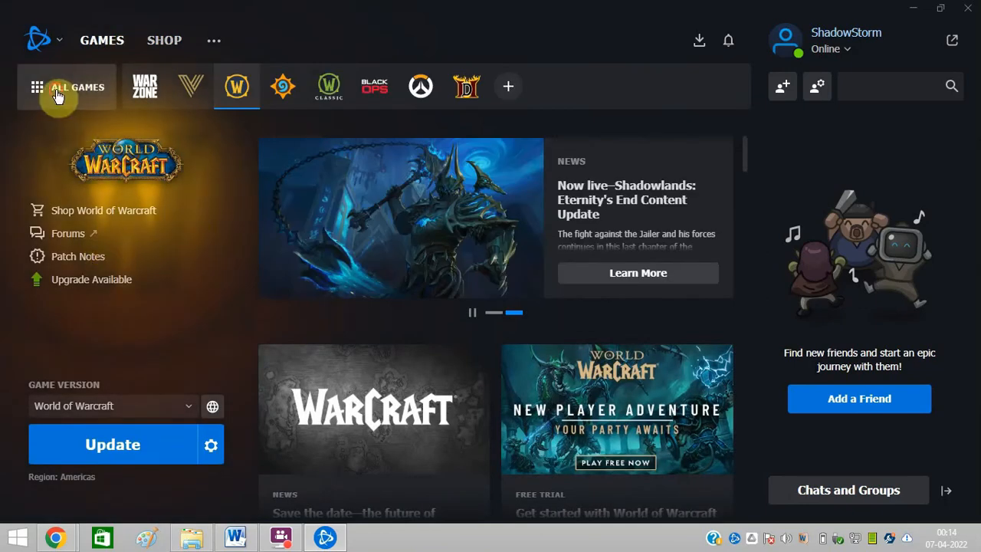
Step: Open the ALL GAMES library and scroll down through the titles
{"action": "left_click", "coordinate": [67, 86]}
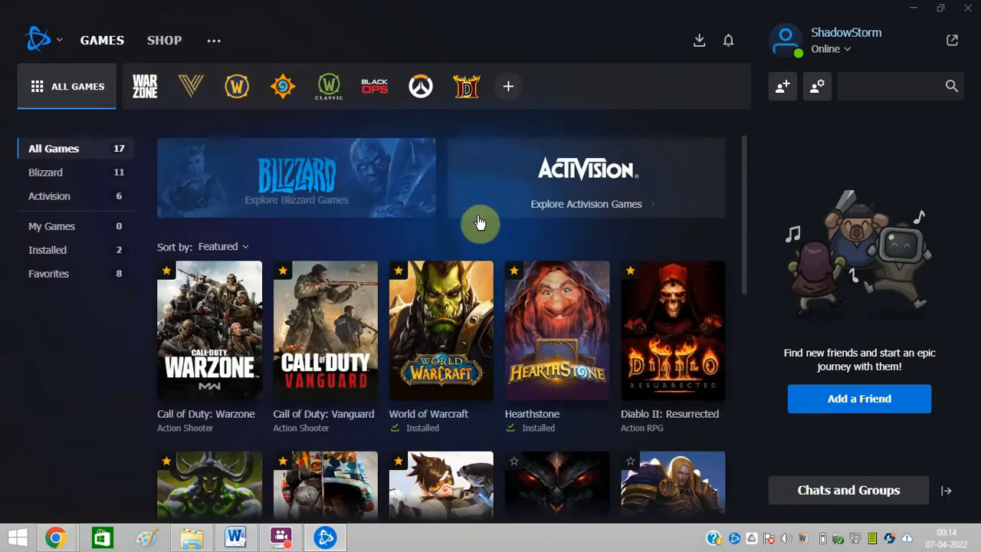
{"action": "mouse_move", "coordinate": [743, 264]}
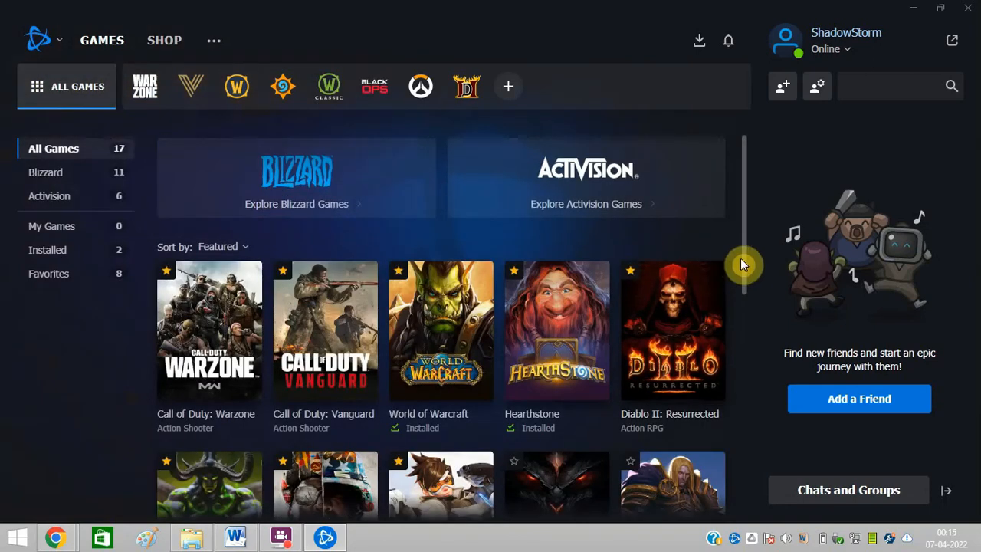
{"action": "mouse_move", "coordinate": [449, 354]}
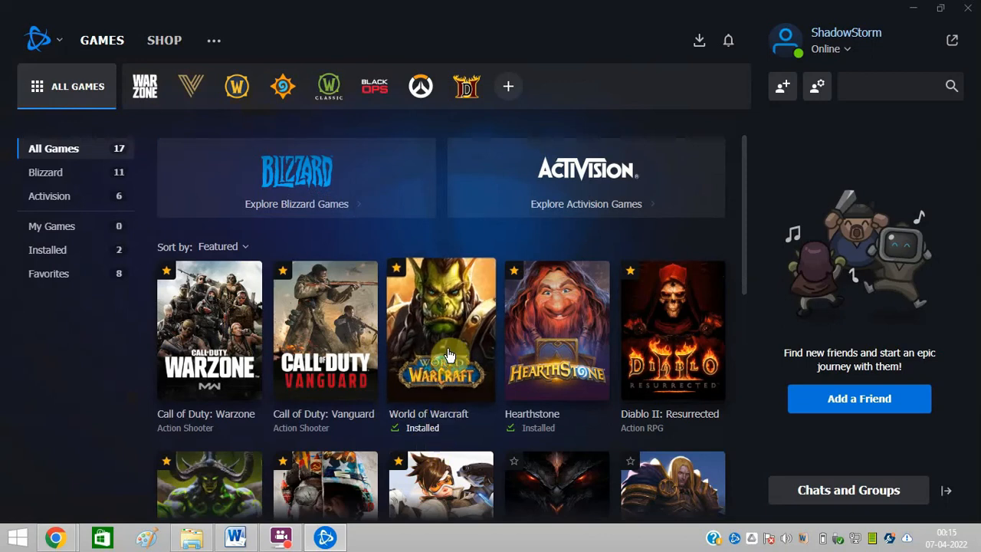
{"action": "mouse_move", "coordinate": [558, 407]}
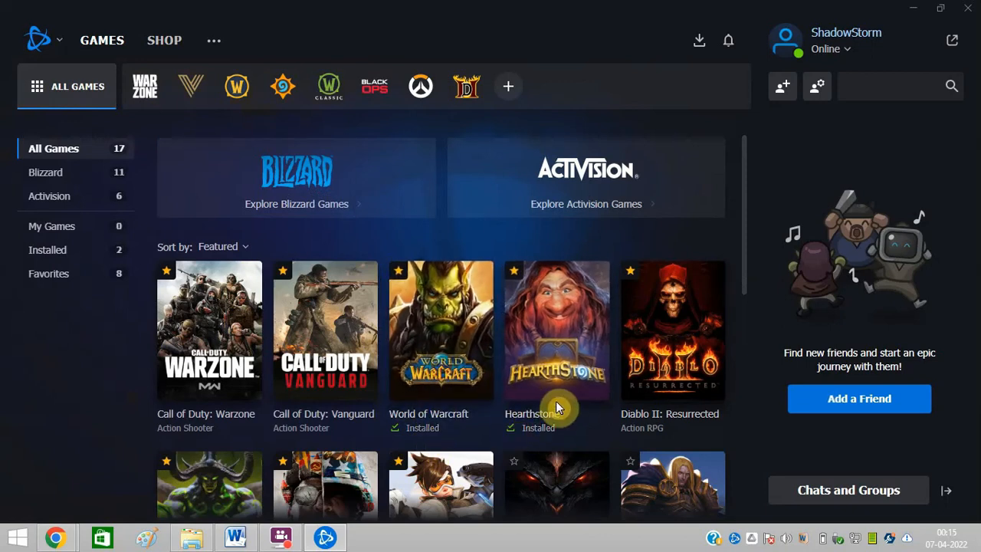
{"action": "mouse_move", "coordinate": [742, 257]}
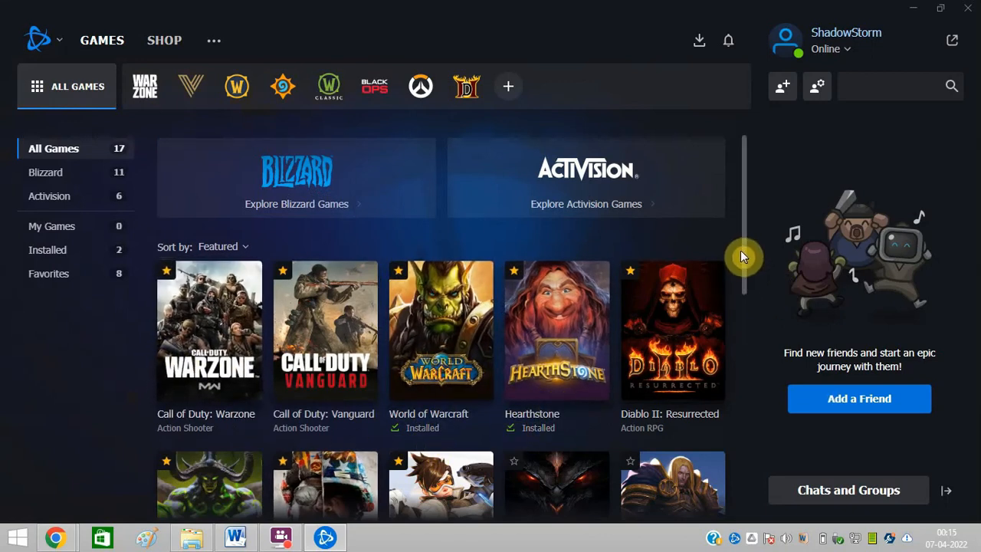
{"action": "scroll", "scroll_direction": "down", "scroll_amount": 3}
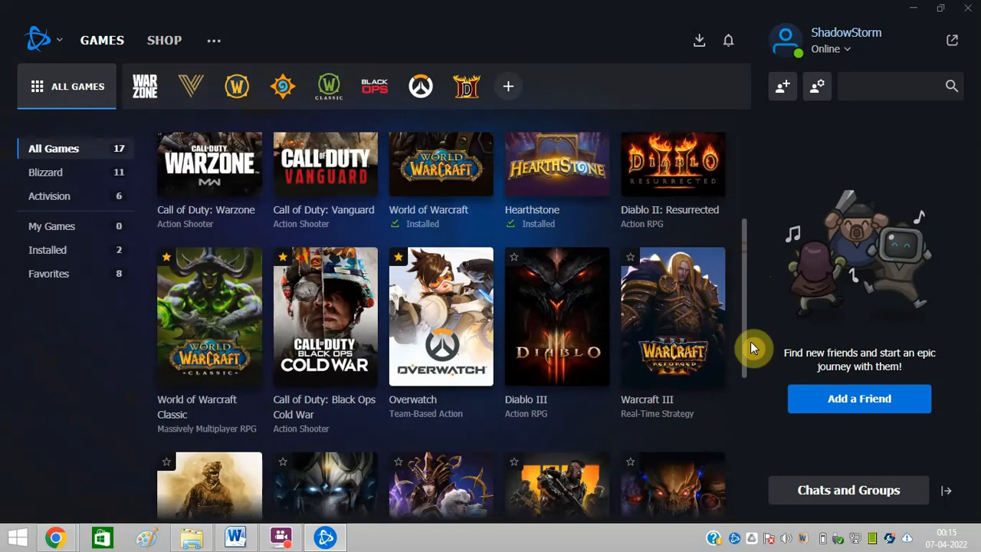
{"action": "scroll", "scroll_direction": "down", "scroll_amount": 3}
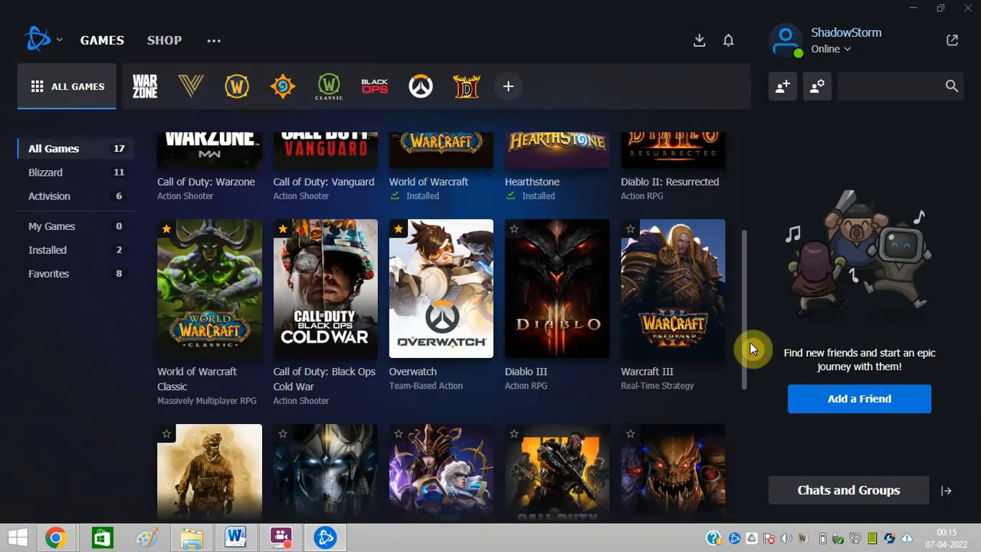